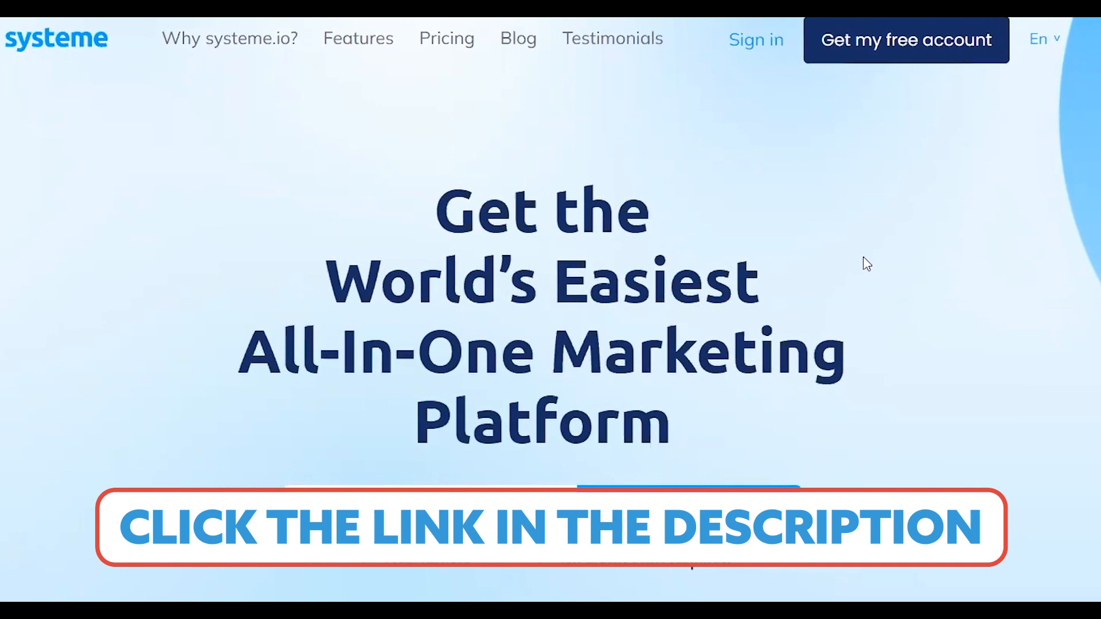
# Step: Scroll the homepage past the signup form and testimonials to the 'Create sales funnels' section
pyautogui.scroll(-3)
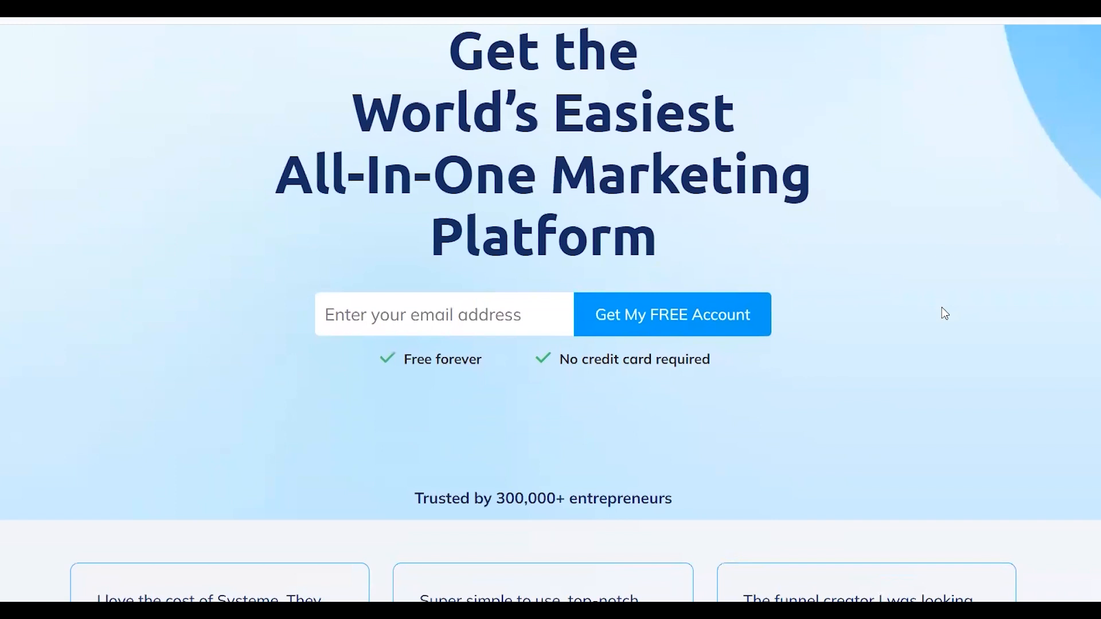
pyautogui.scroll(-3)
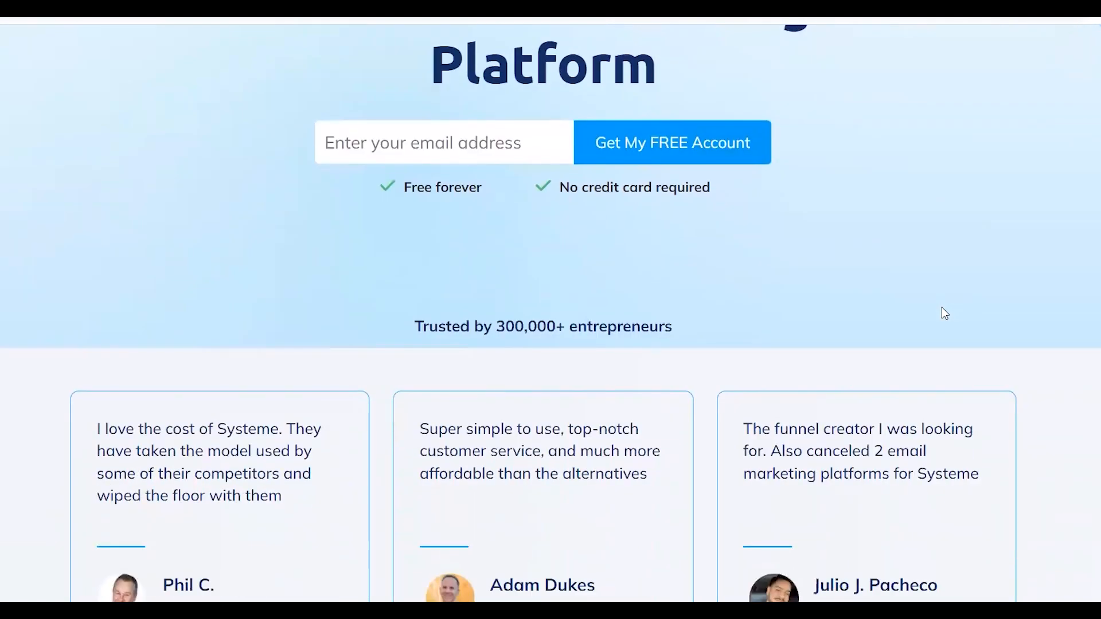
pyautogui.scroll(-3)
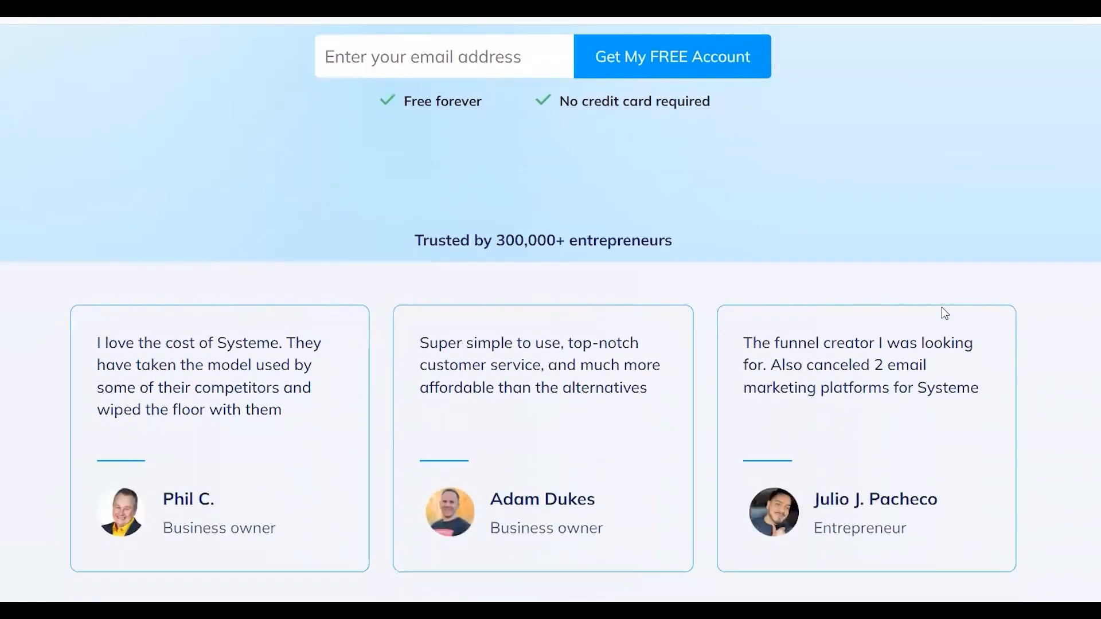
pyautogui.scroll(-3)
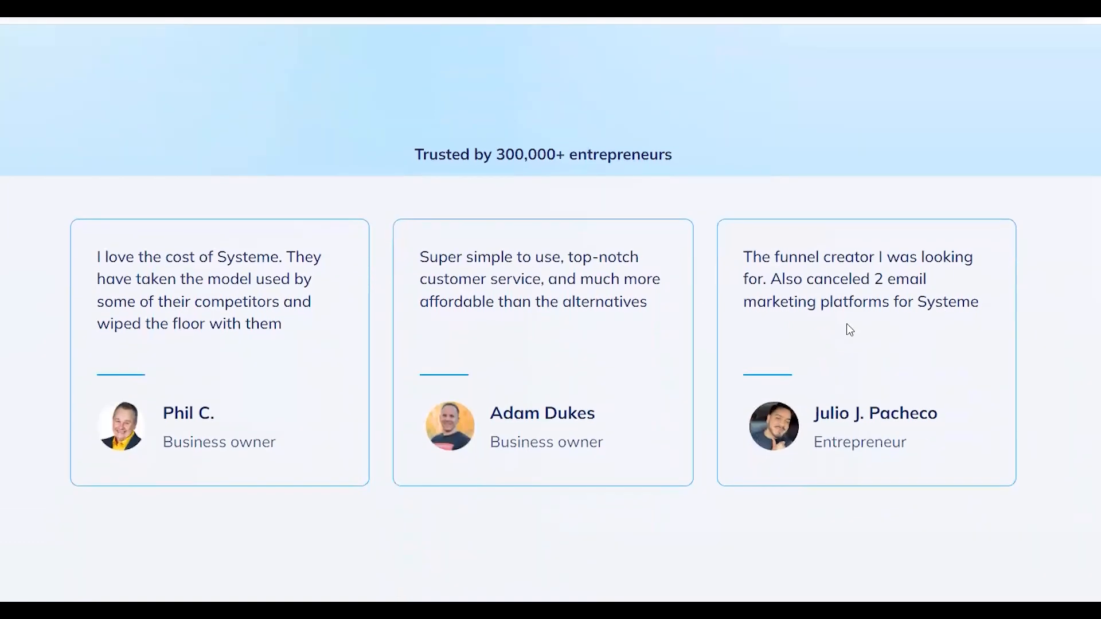
pyautogui.scroll(-3)
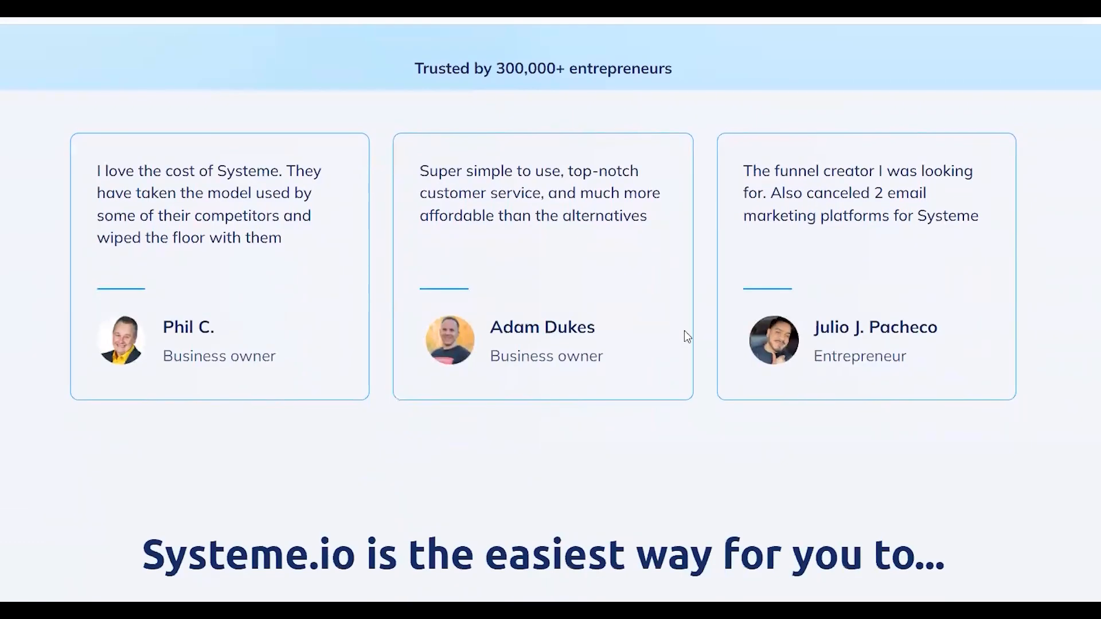
pyautogui.scroll(-3)
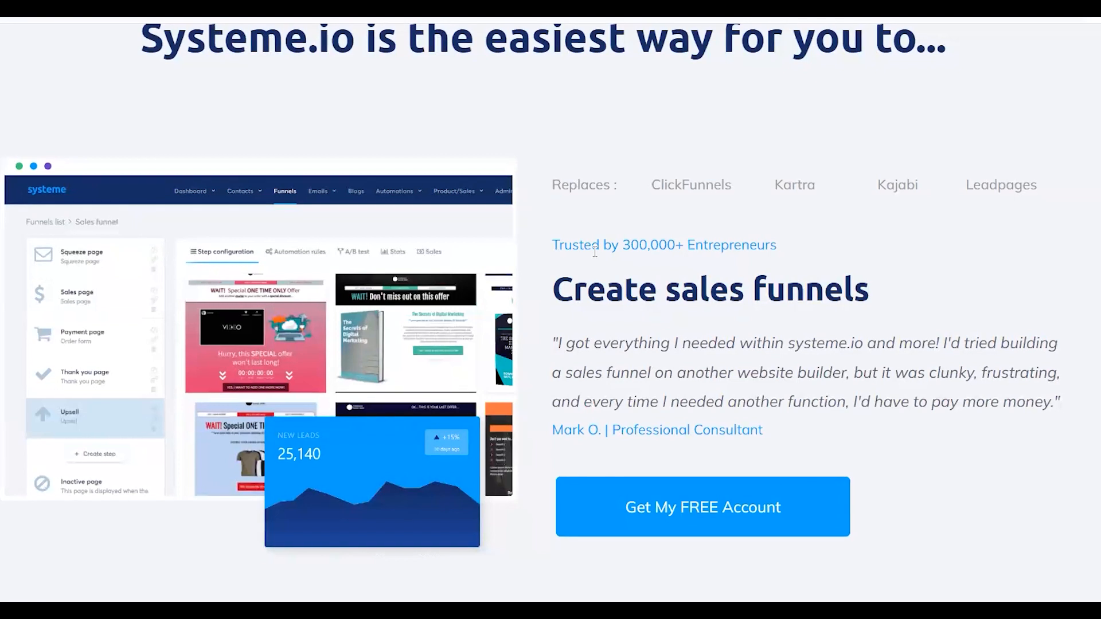
# Step: Create the custom 'Test Funnel' and name its new step 'Squeeze page'
pyautogui.scroll(-3)
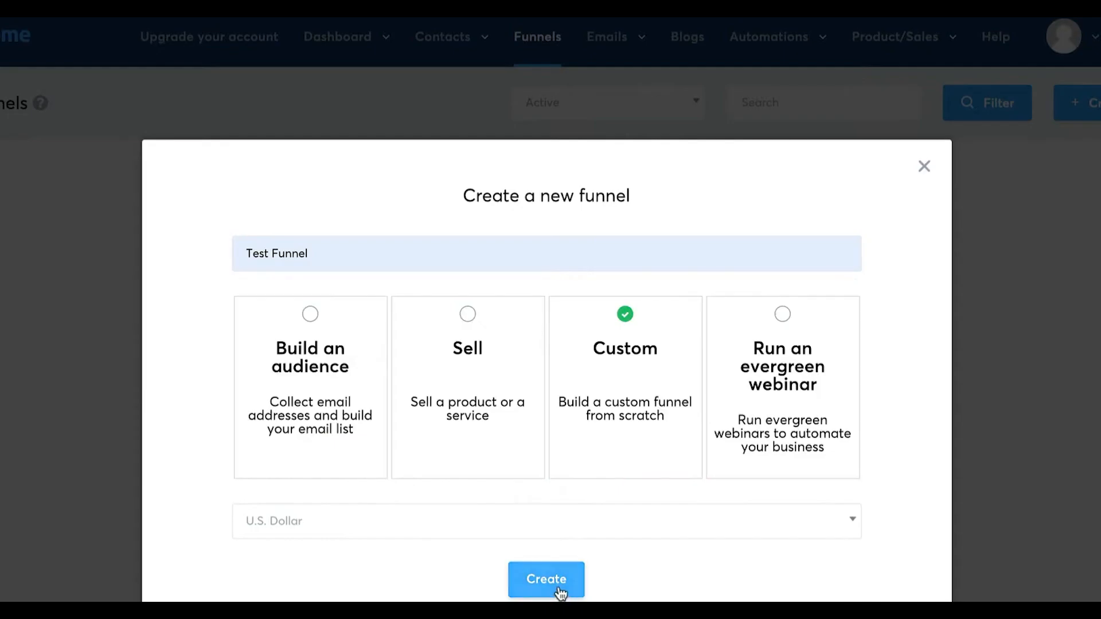
pyautogui.click(546, 580)
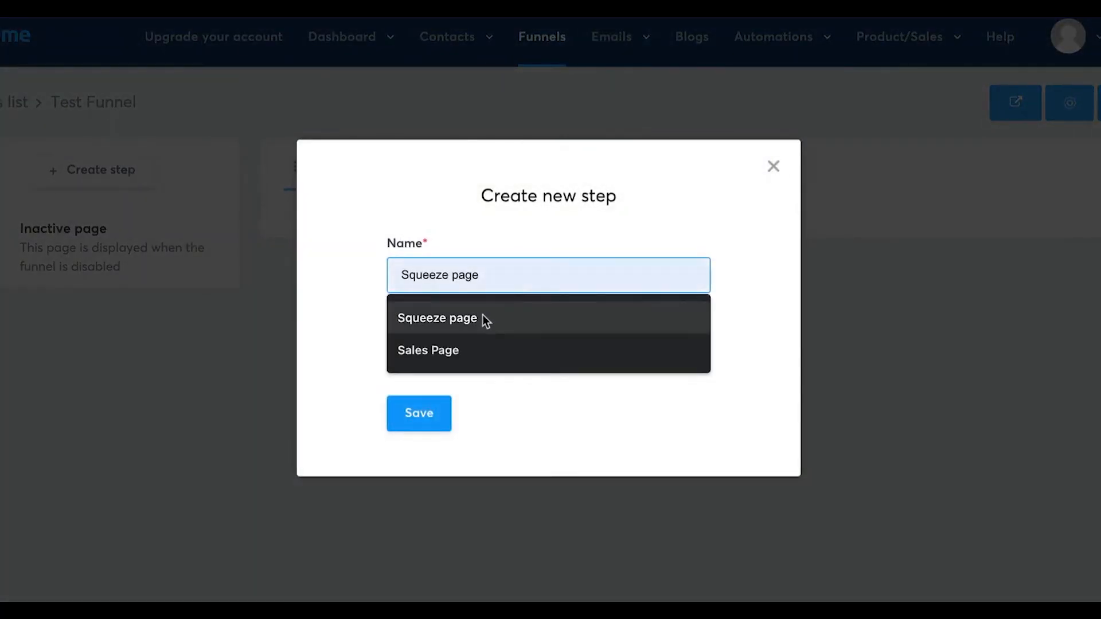
pyautogui.click(419, 413)
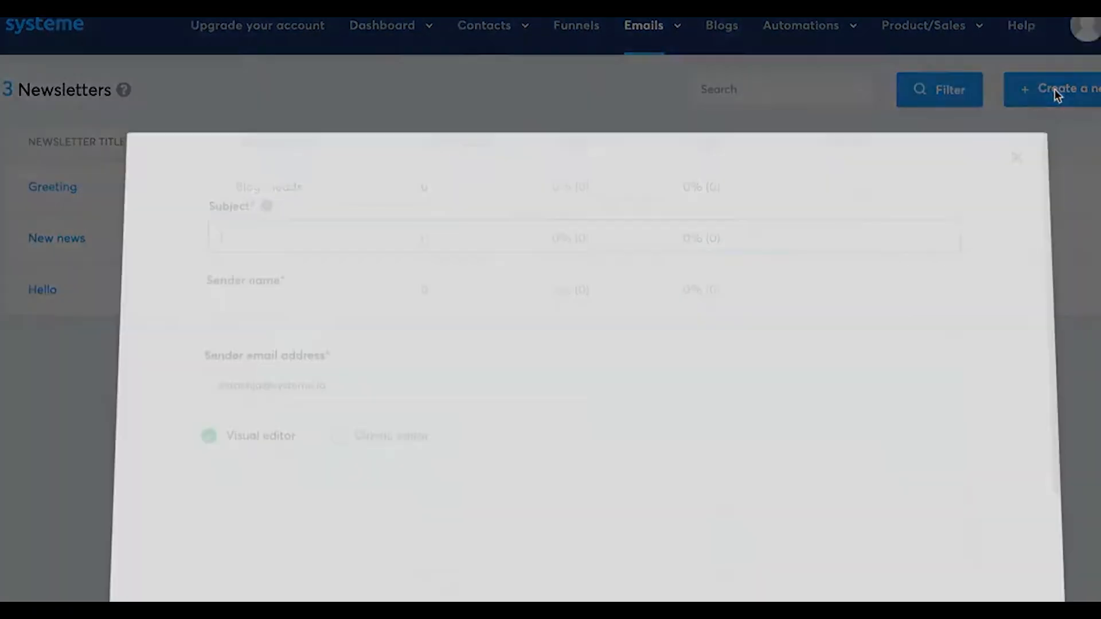
# Step: Draft the 'New Offer September' newsletter for contacts tagged 'Blog - leads' and review the Real Estate Course chapters
pyautogui.click(583, 233)
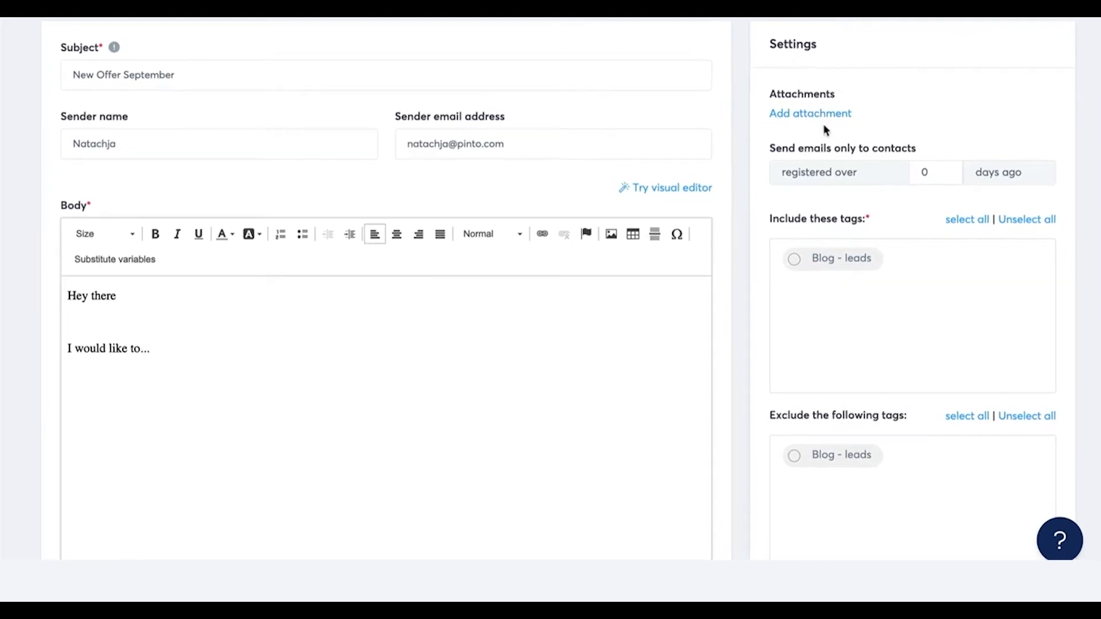
pyautogui.click(794, 258)
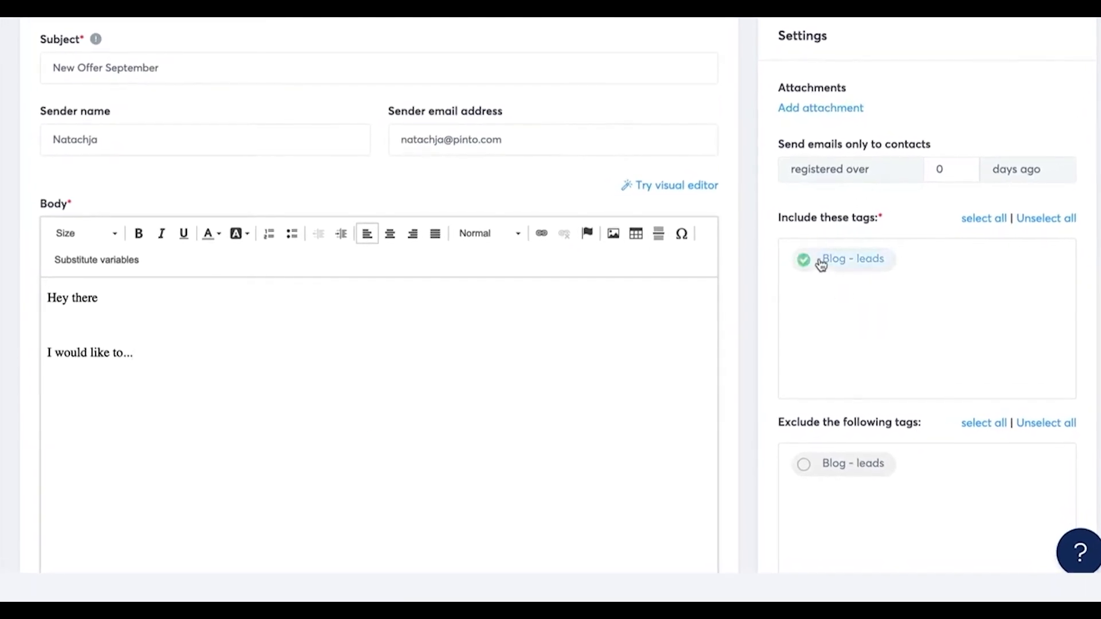
pyautogui.scroll(-3)
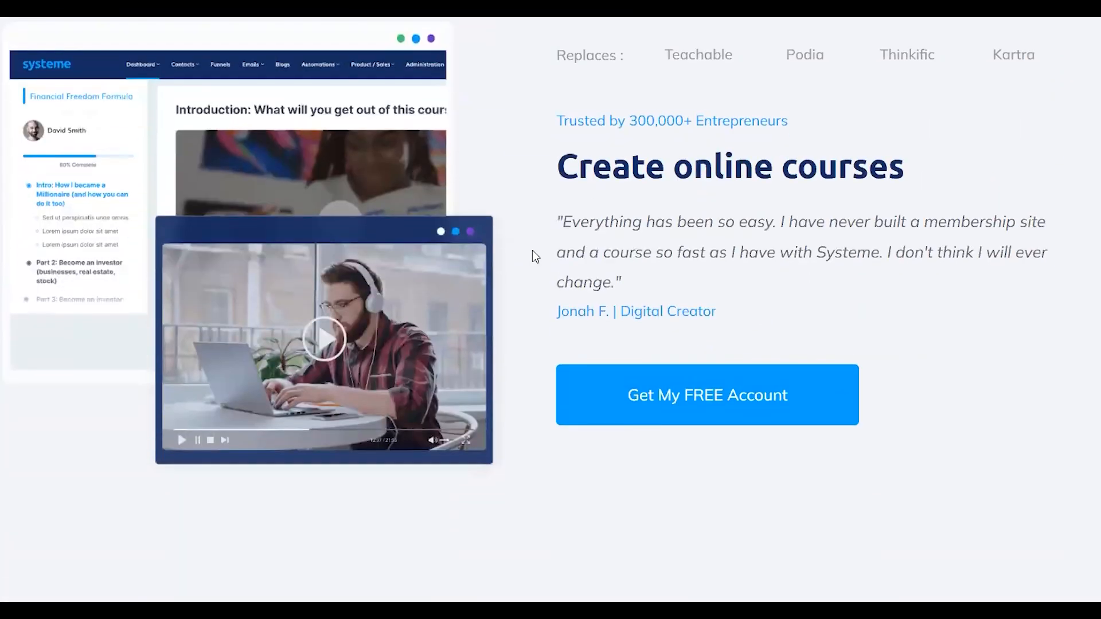
pyautogui.moveTo(693, 240)
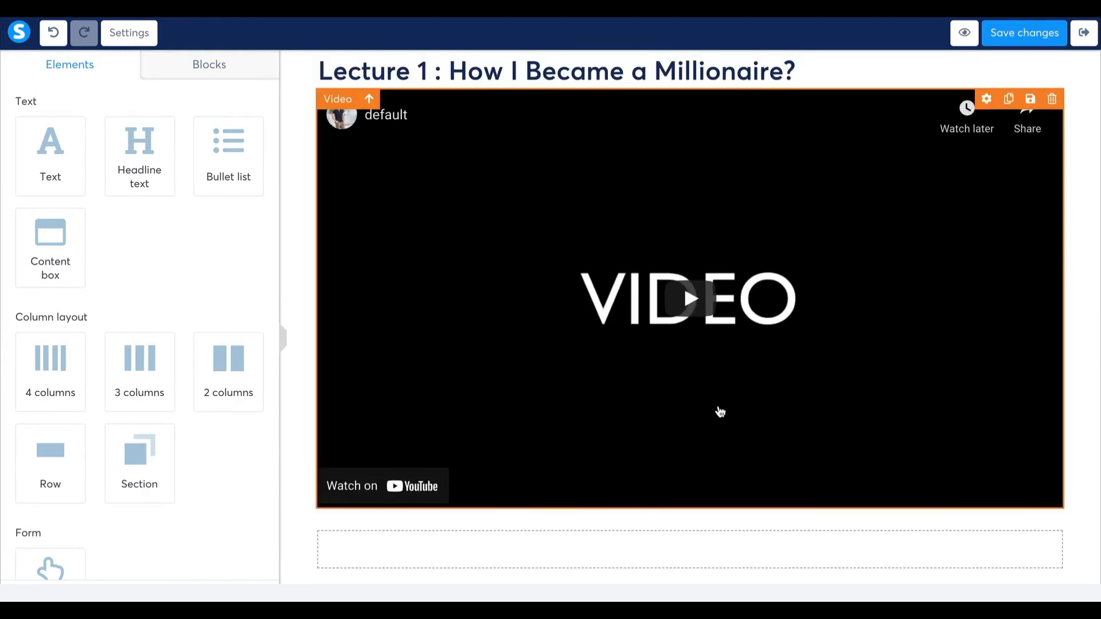
pyautogui.scroll(-3)
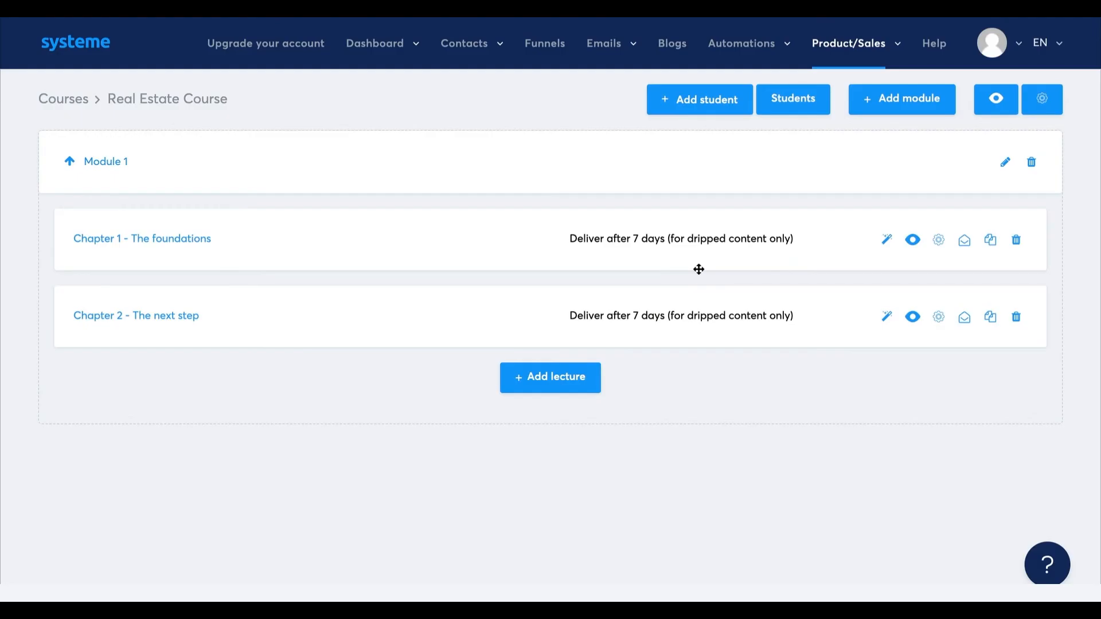
pyautogui.moveTo(749, 418)
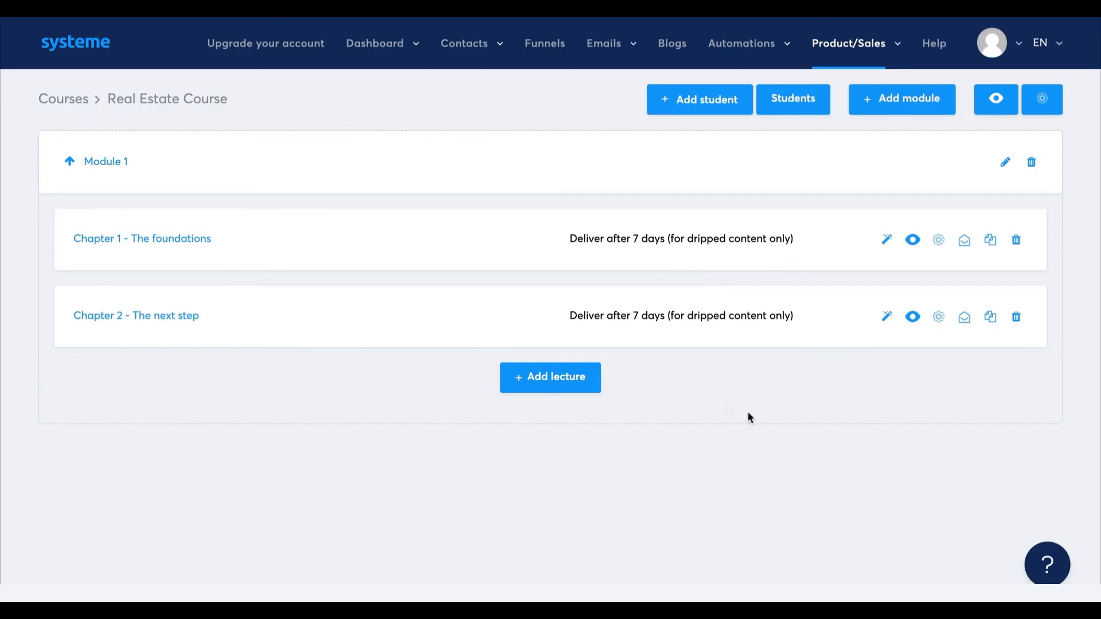
pyautogui.moveTo(759, 406)
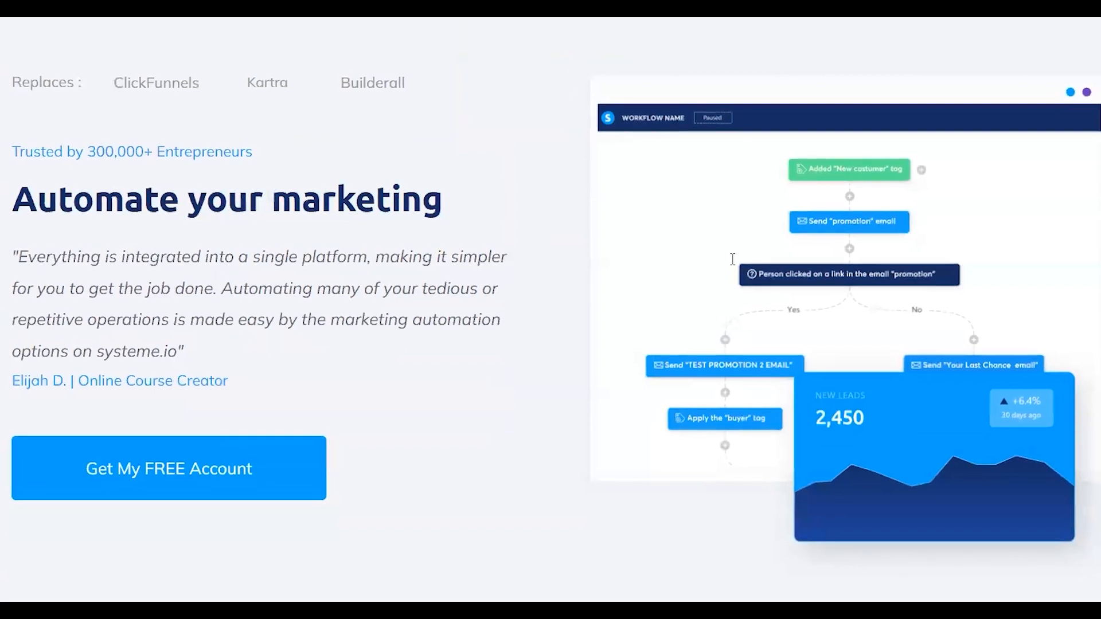
# Step: Add a step to Workflow 1 after the Squeeze page form-subscription trigger
pyautogui.click(167, 468)
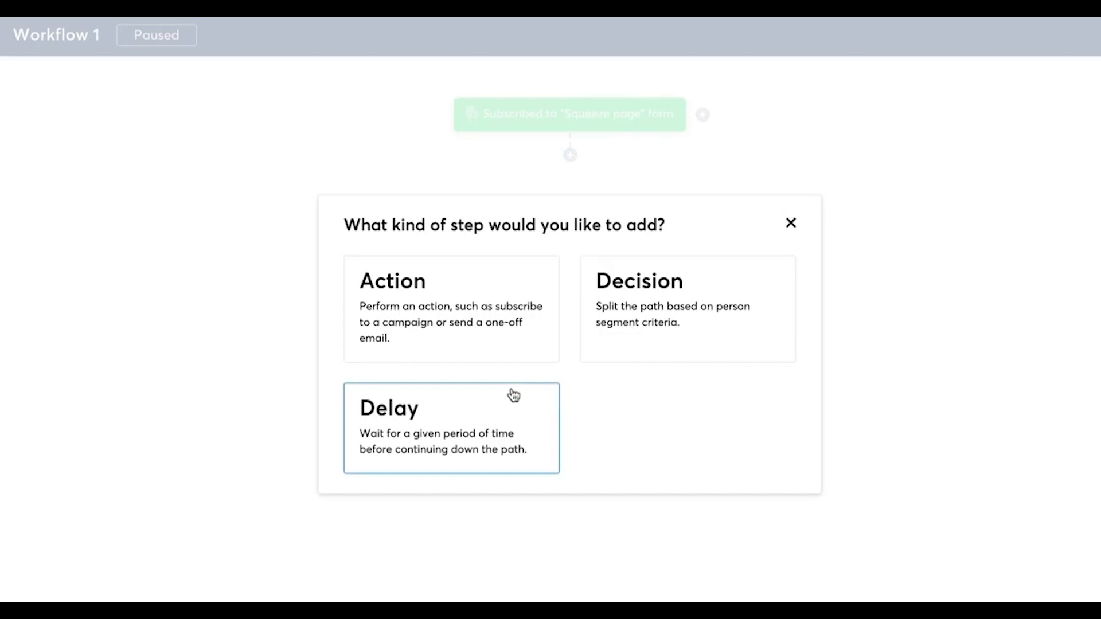
pyautogui.moveTo(630, 344)
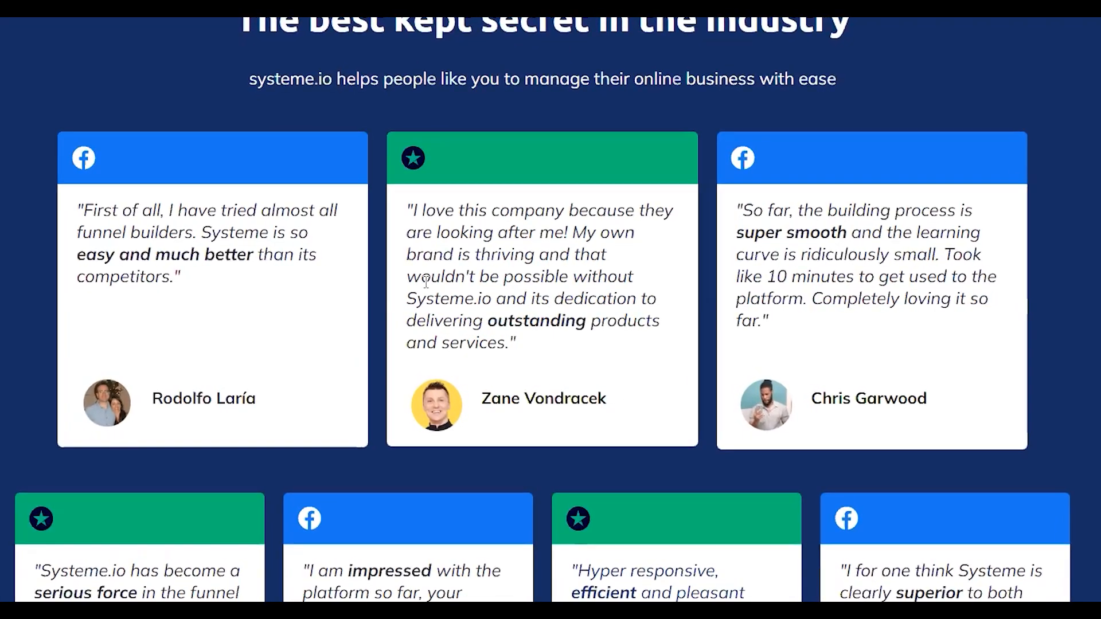
# Step: Browse the Squeeze page template gallery and scroll to the homepage's 'launch your online business' signup section
pyautogui.scroll(-3)
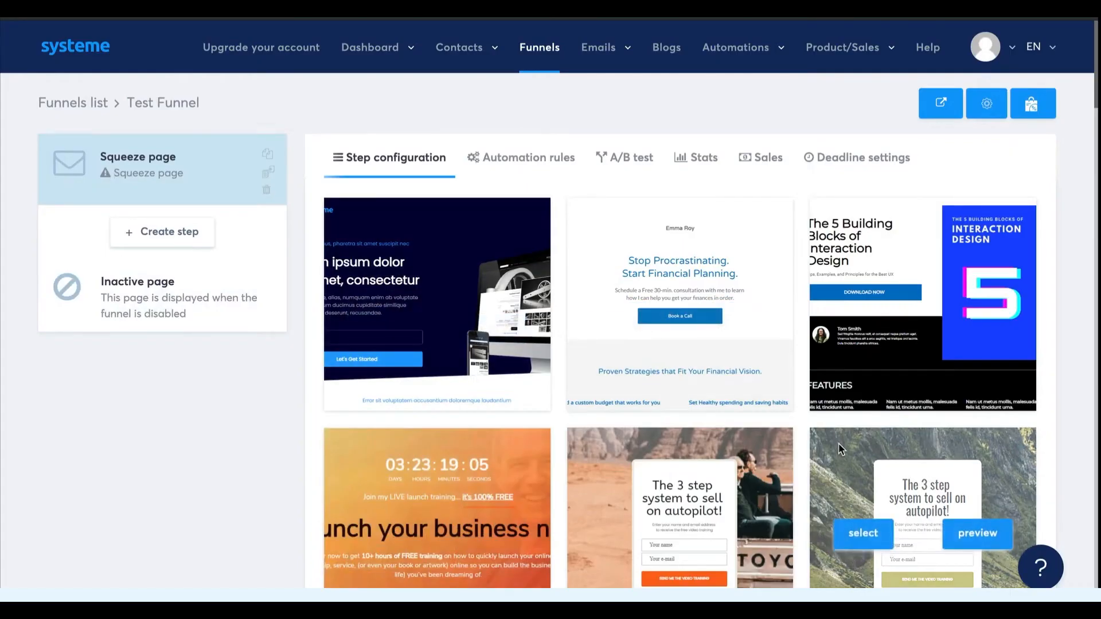
pyautogui.scroll(-3)
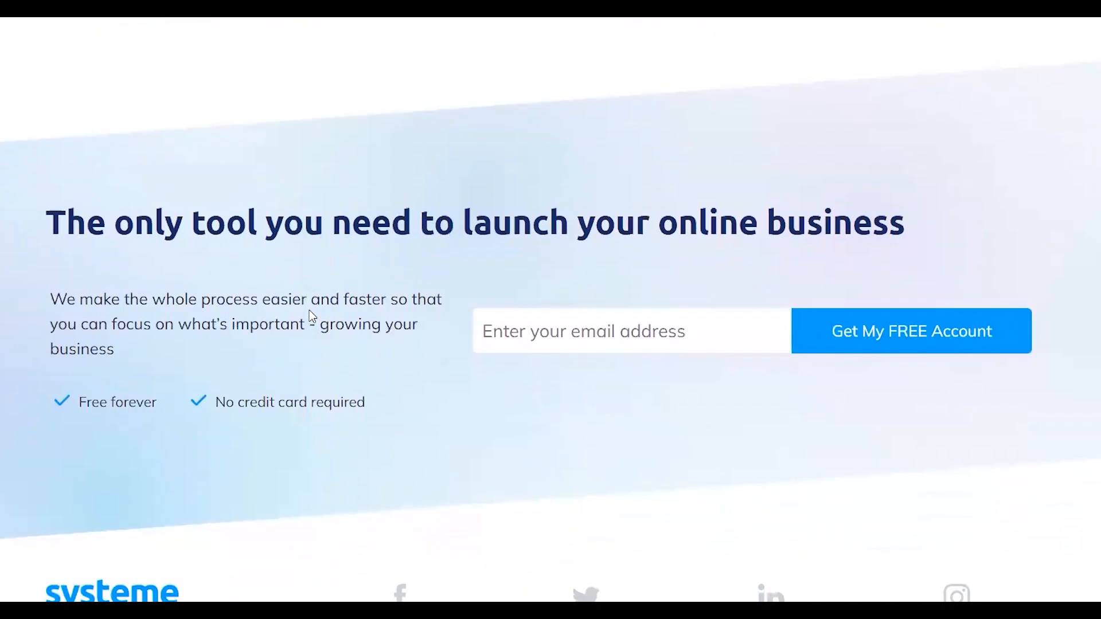
# Step: Scroll the pricing table comparing the Free, Startup, Webinar and Unlimited plans' monthly prices and limits
pyautogui.scroll(-3)
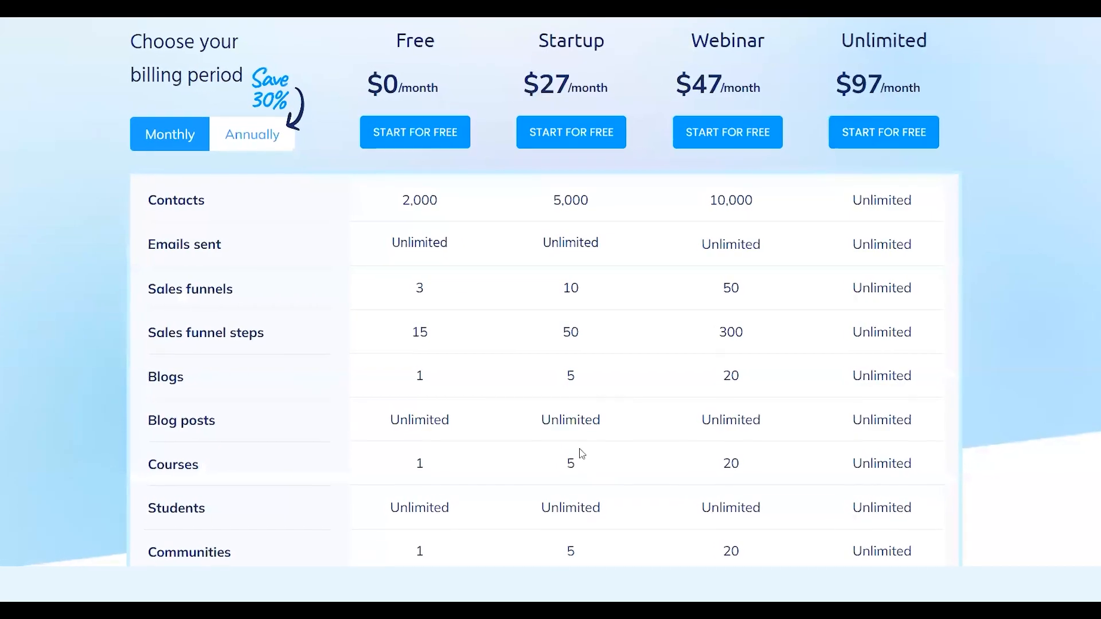
pyautogui.scroll(3)
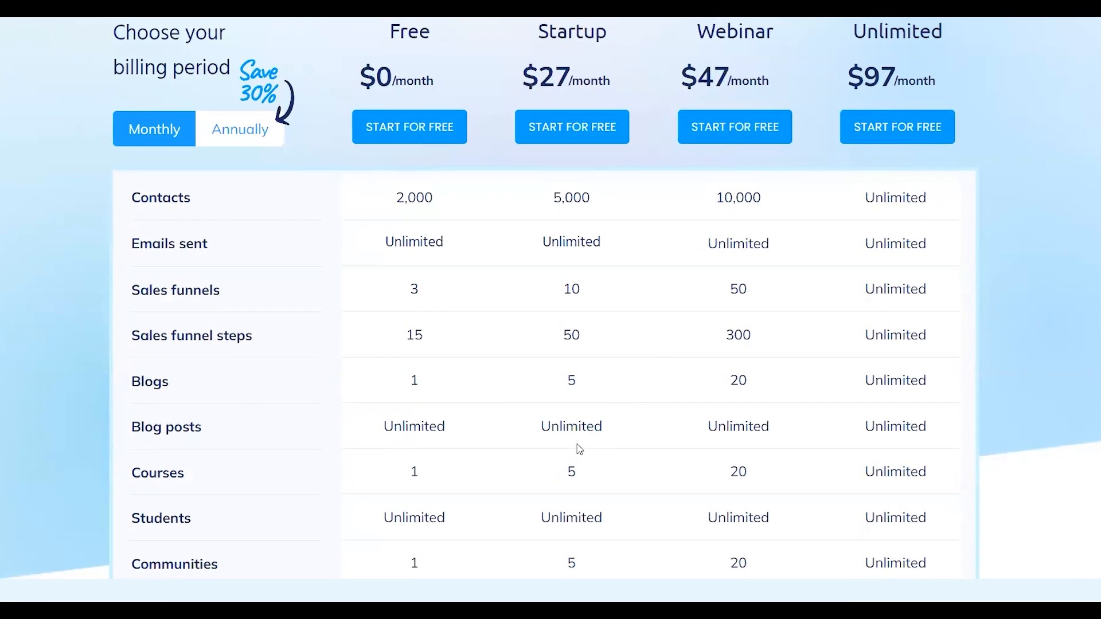
pyautogui.scroll(-3)
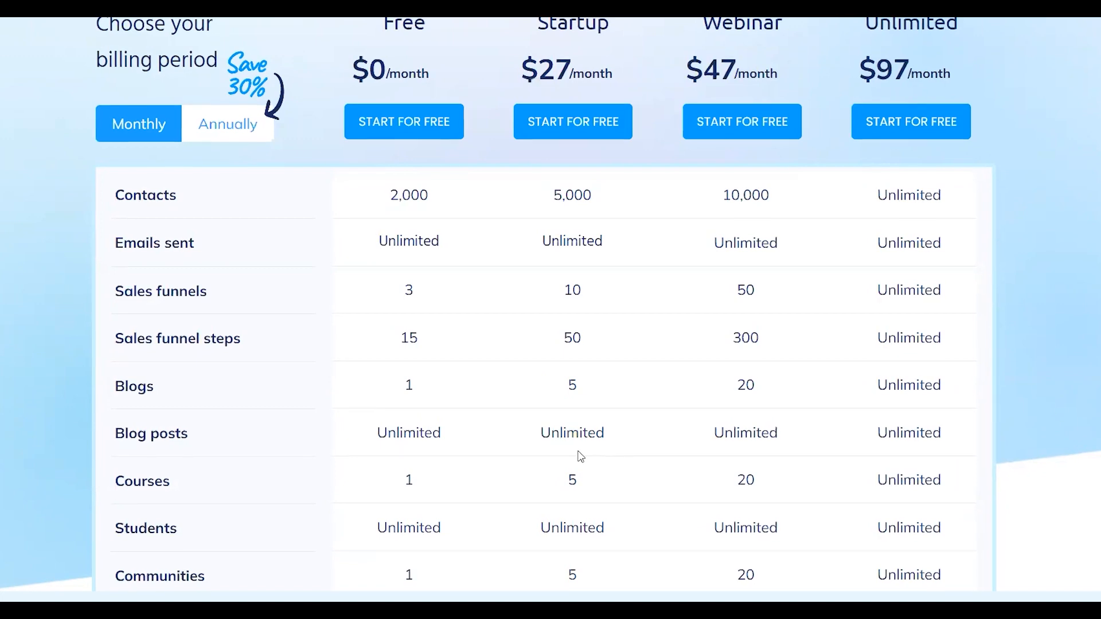
pyautogui.scroll(-3)
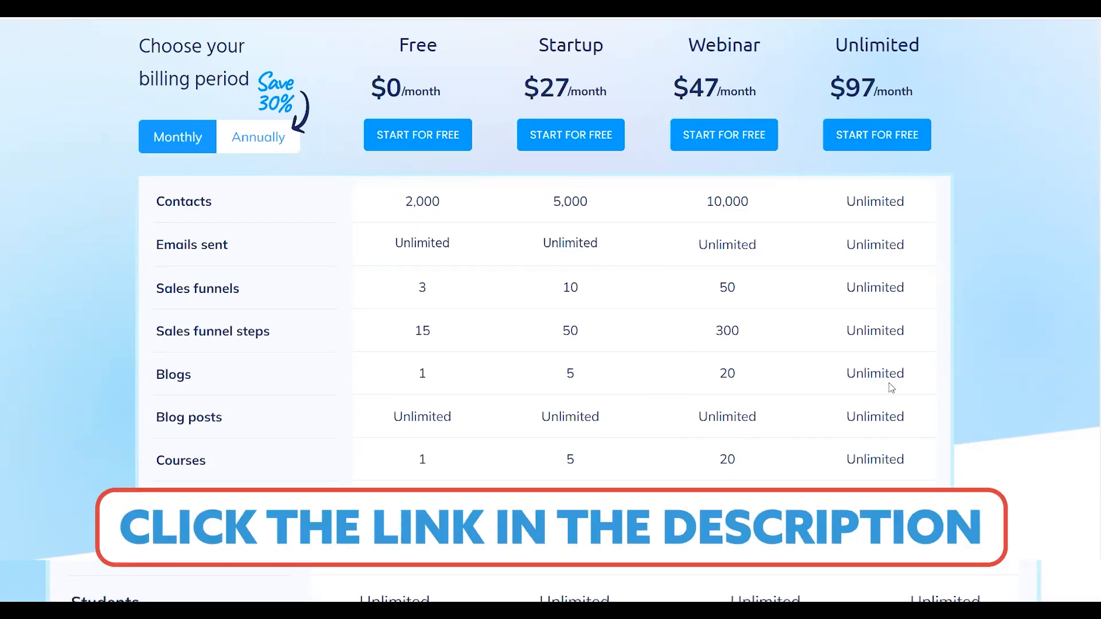
pyautogui.moveTo(678, 289)
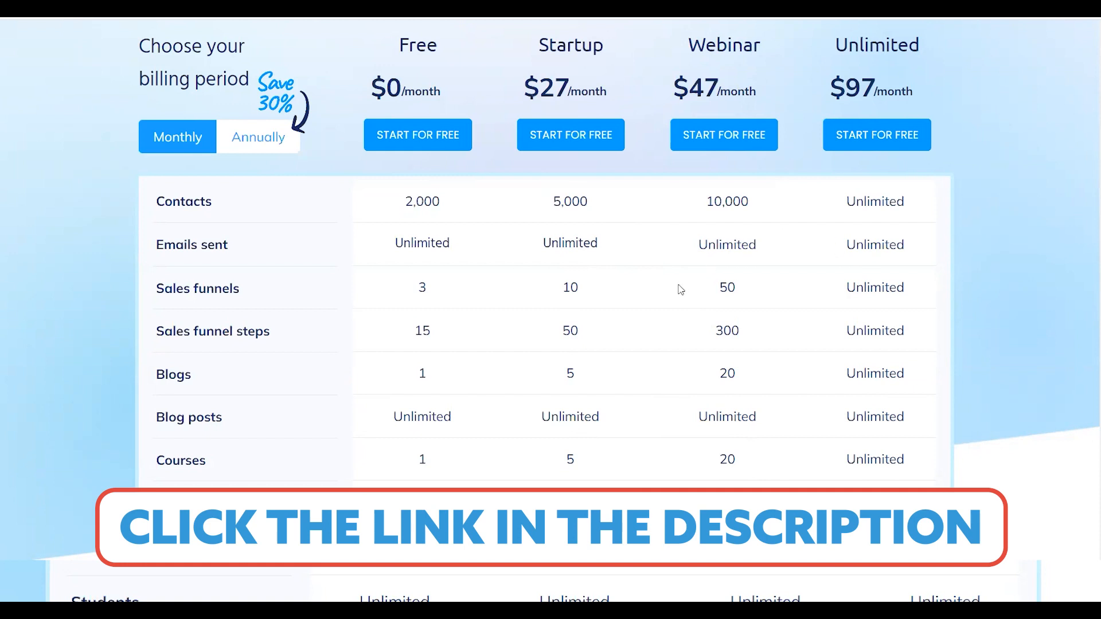
pyautogui.moveTo(511, 312)
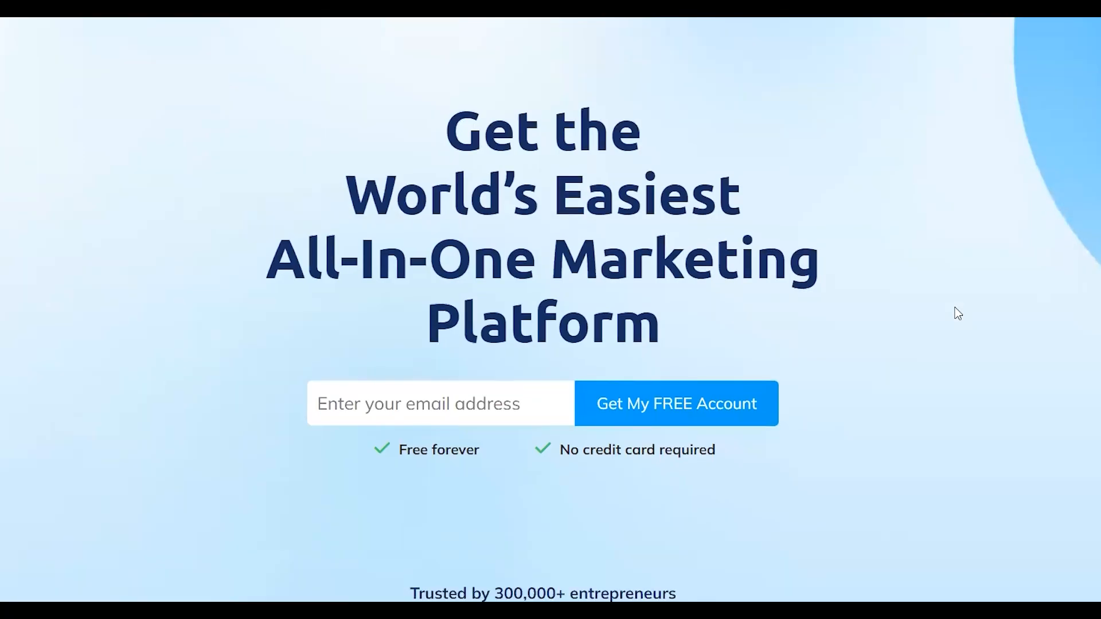
# Step: Scroll from the hero signup past the testimonials to the 'Save at least $320/month!' tools comparison
pyautogui.scroll(-3)
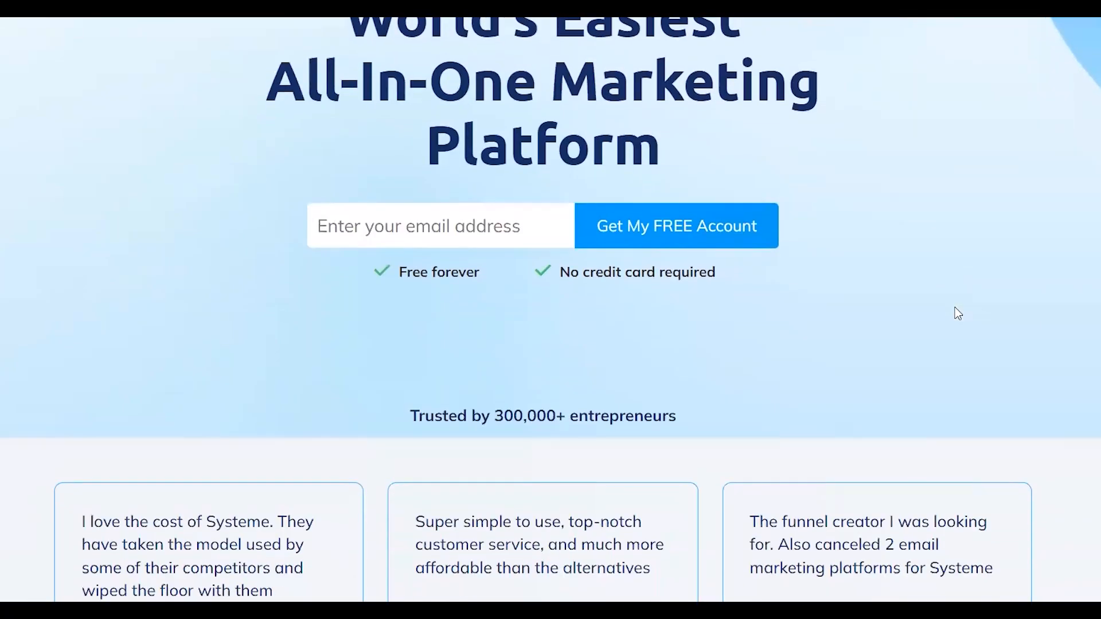
pyautogui.scroll(-3)
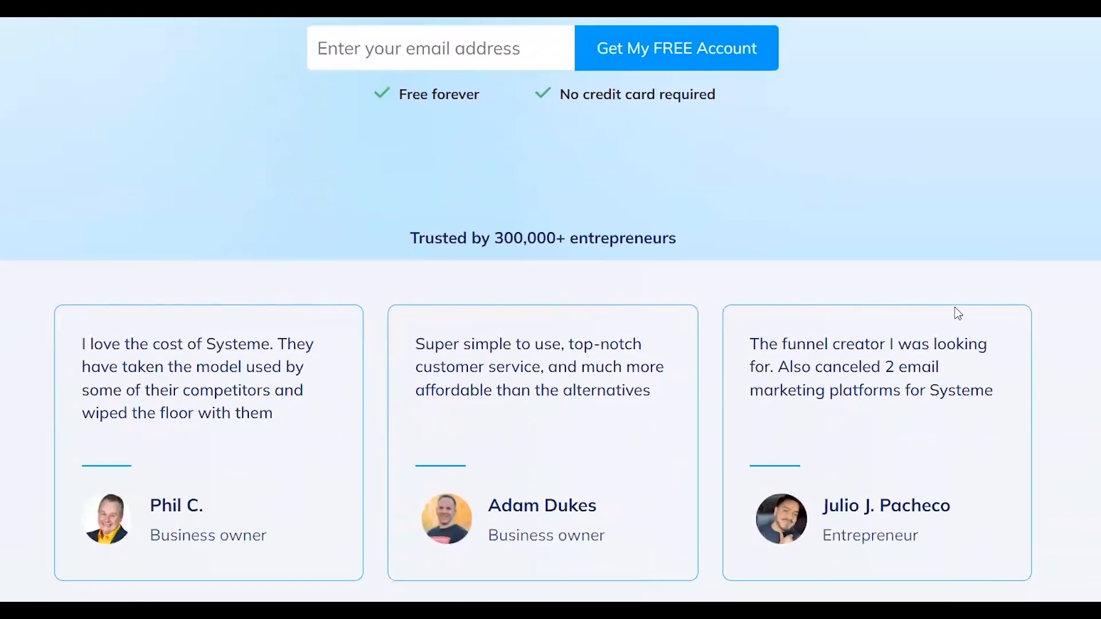
pyautogui.scroll(-3)
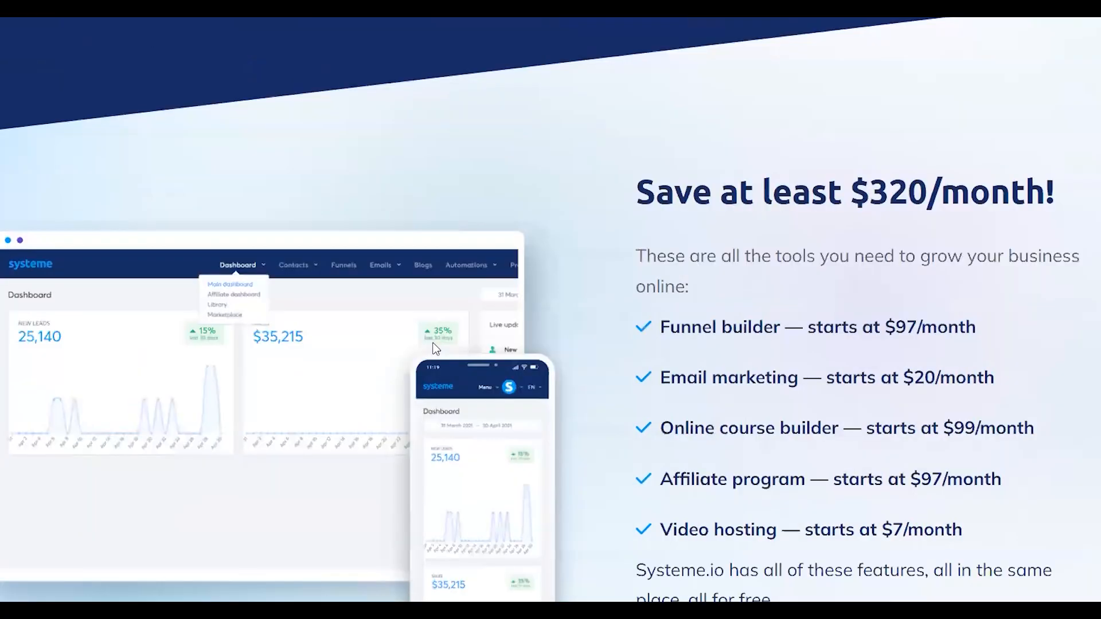